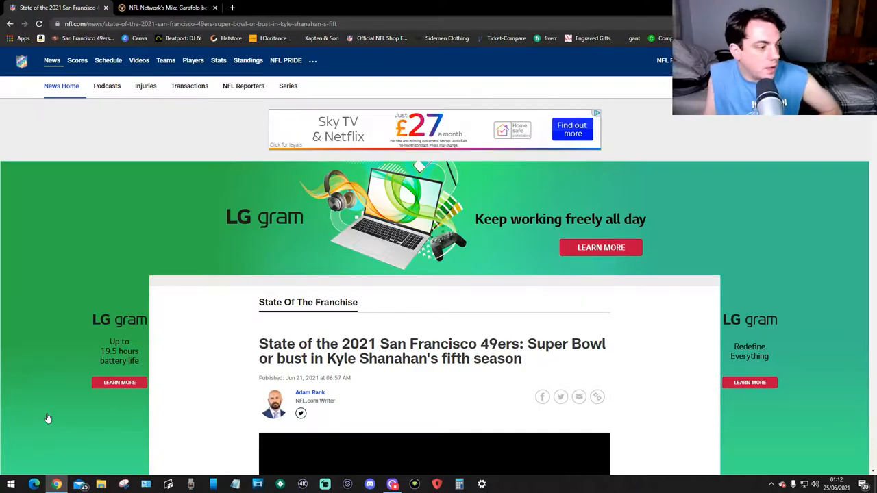
pyautogui.moveTo(863, 144)
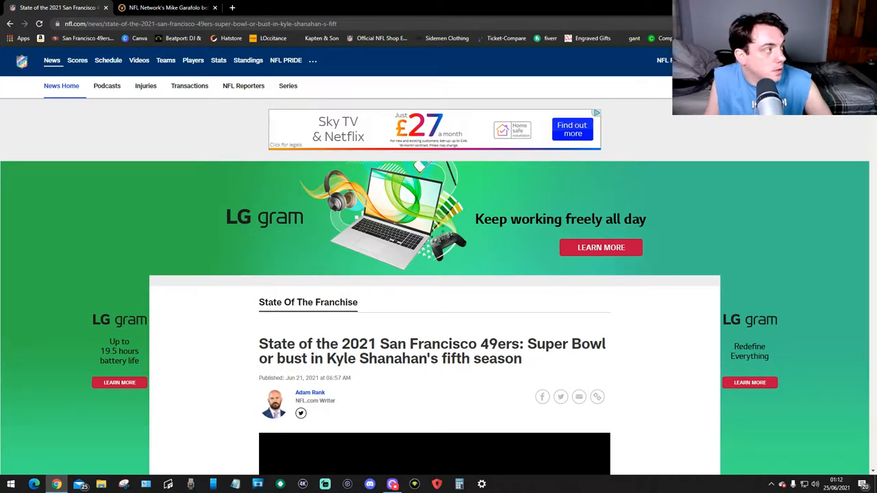
pyautogui.scroll(-3)
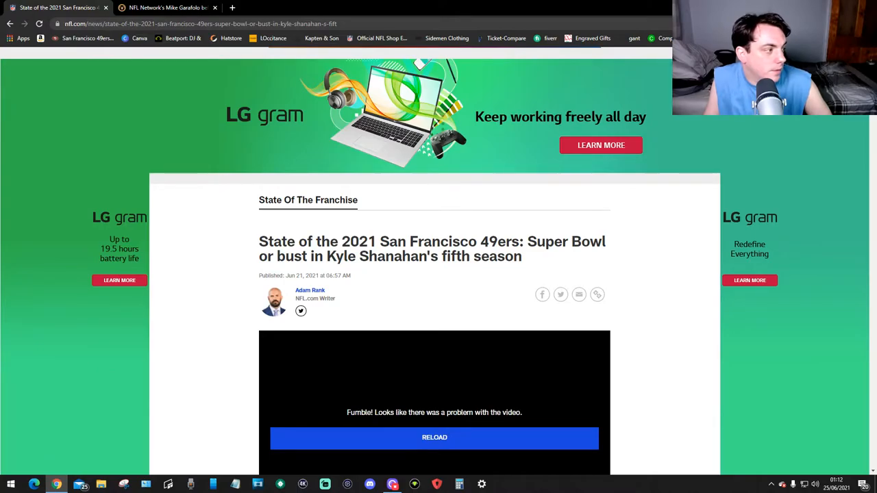
pyautogui.scroll(-3)
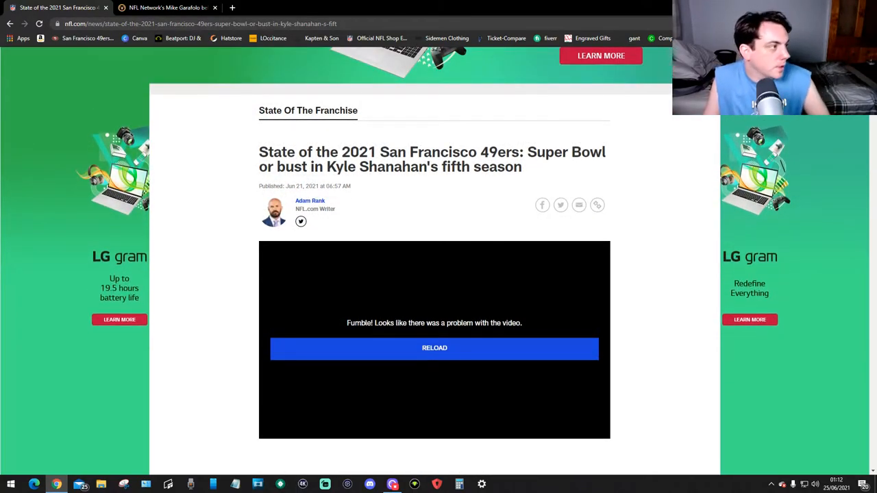
pyautogui.scroll(-3)
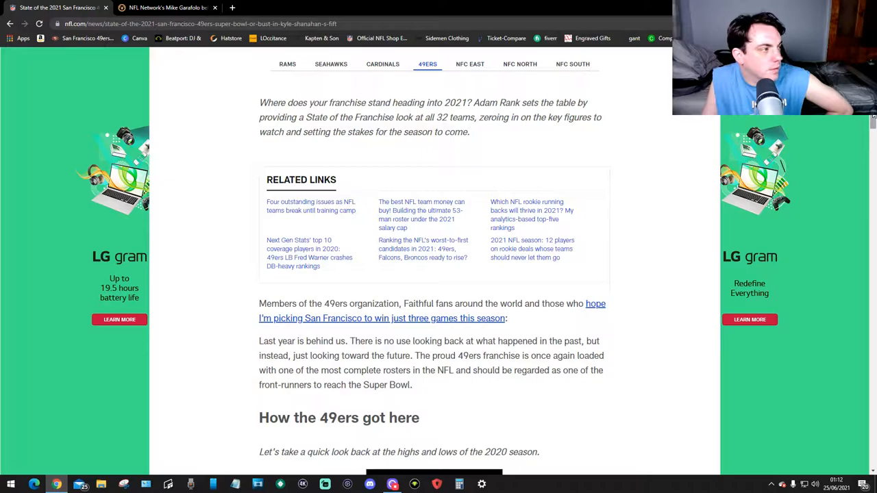
pyautogui.scroll(-3)
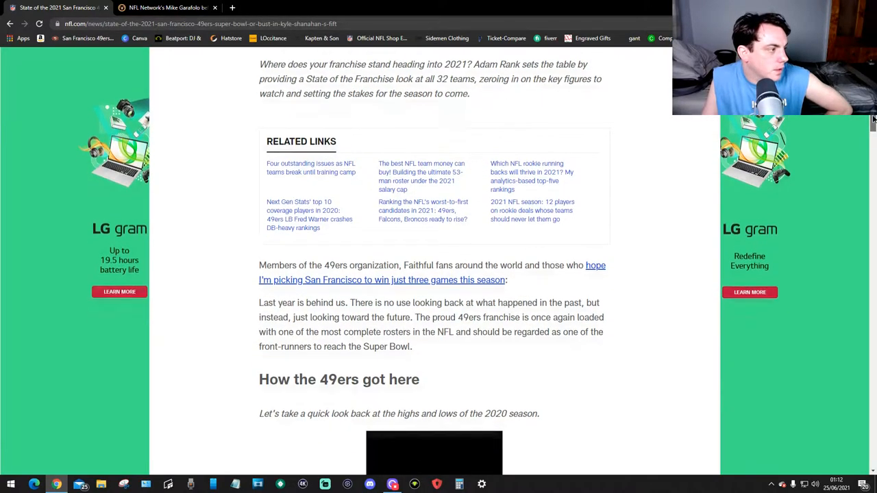
pyautogui.scroll(-3)
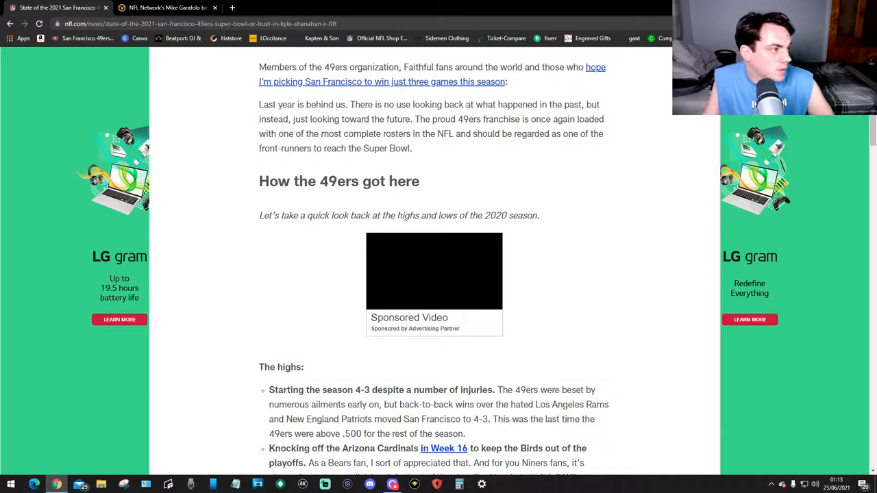
pyautogui.scroll(-3)
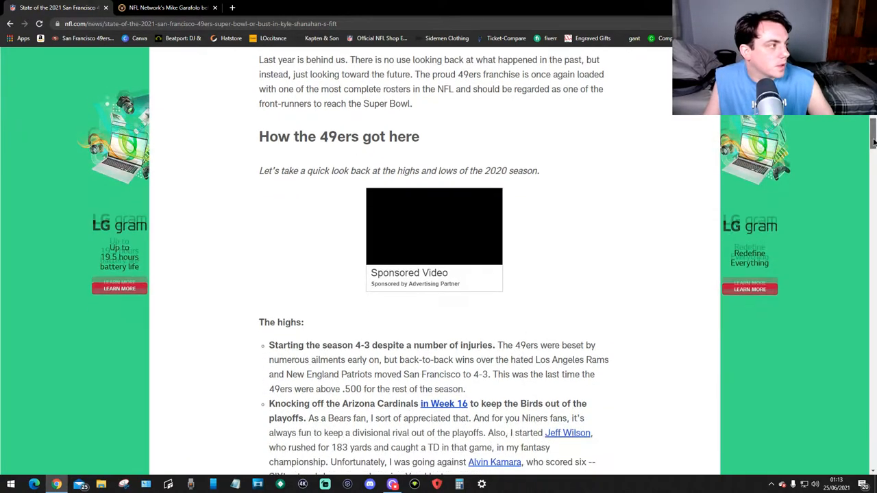
pyautogui.scroll(-3)
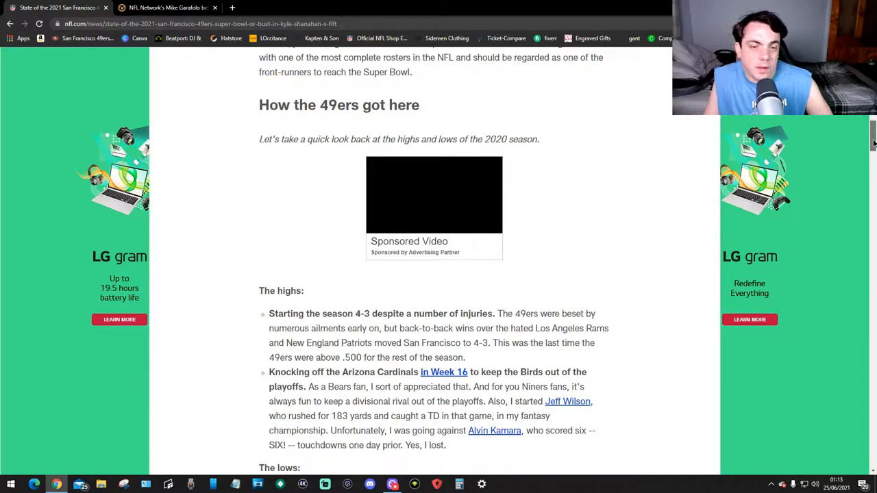
pyautogui.scroll(-3)
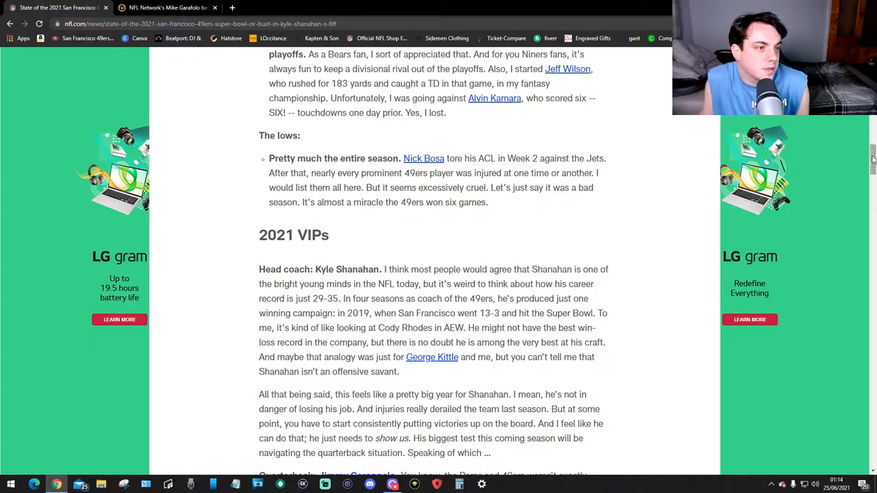
pyautogui.scroll(-3)
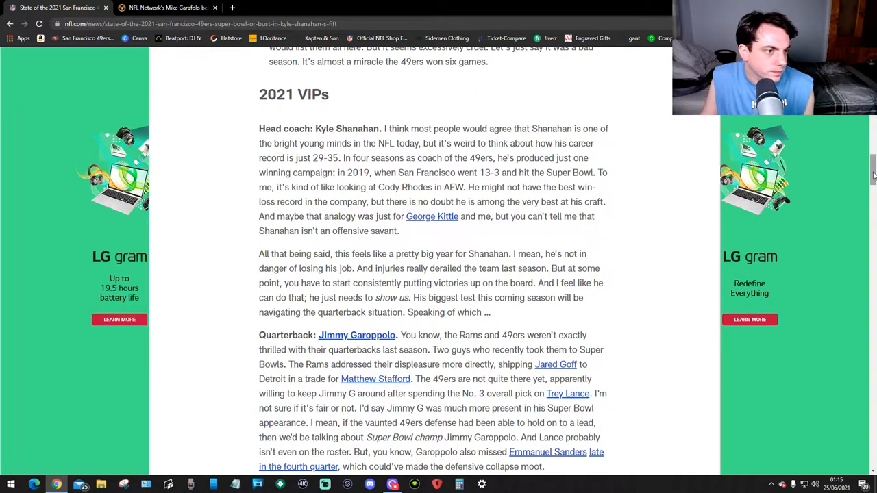
pyautogui.scroll(-3)
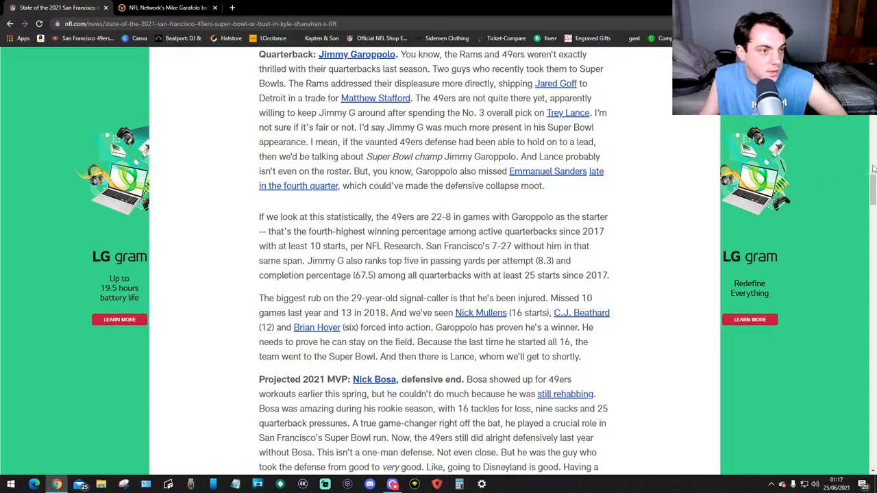
pyautogui.scroll(-3)
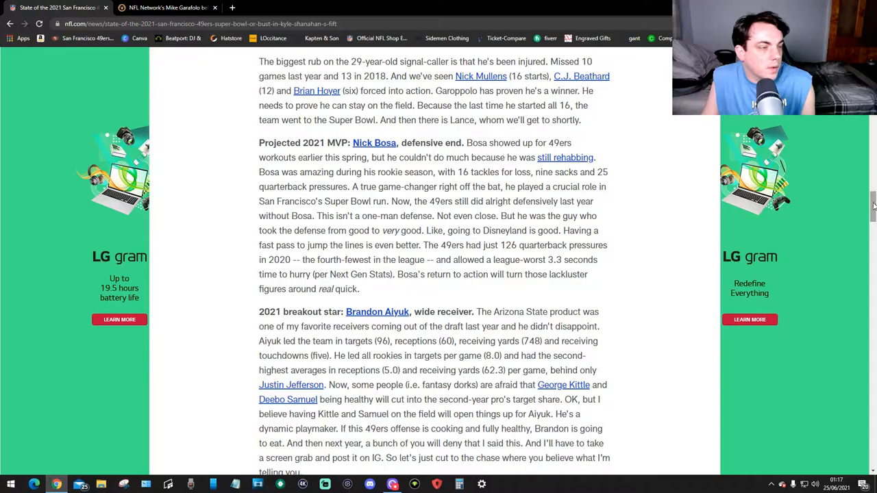
pyautogui.scroll(-3)
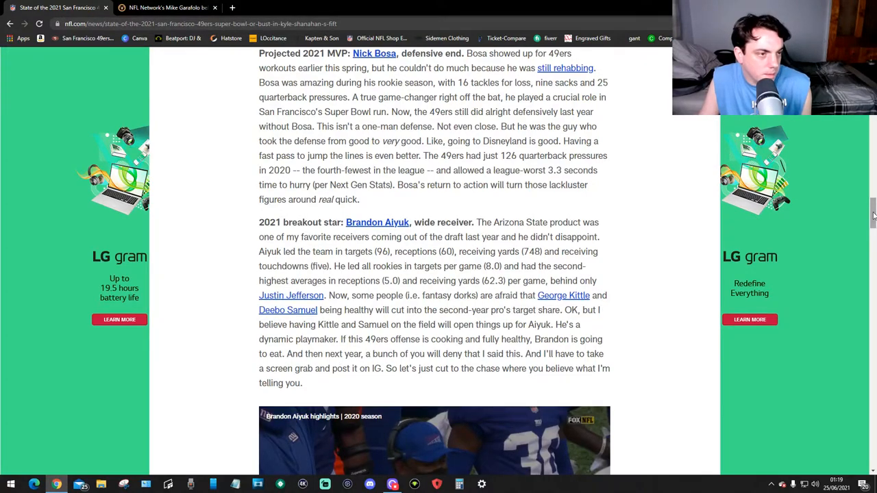
pyautogui.scroll(-3)
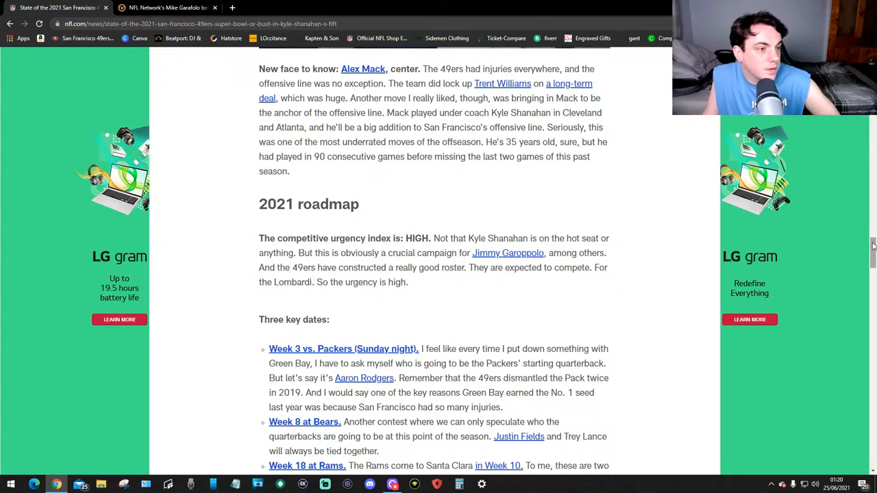
pyautogui.scroll(-3)
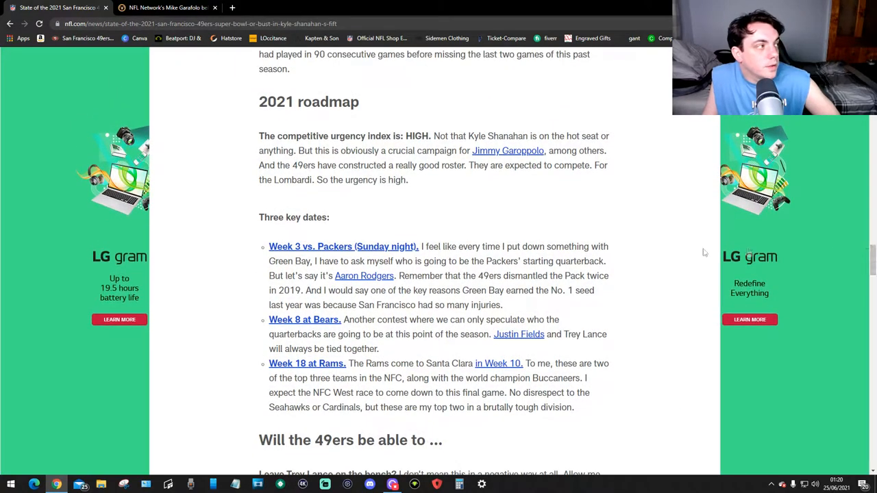
pyautogui.moveTo(637, 220)
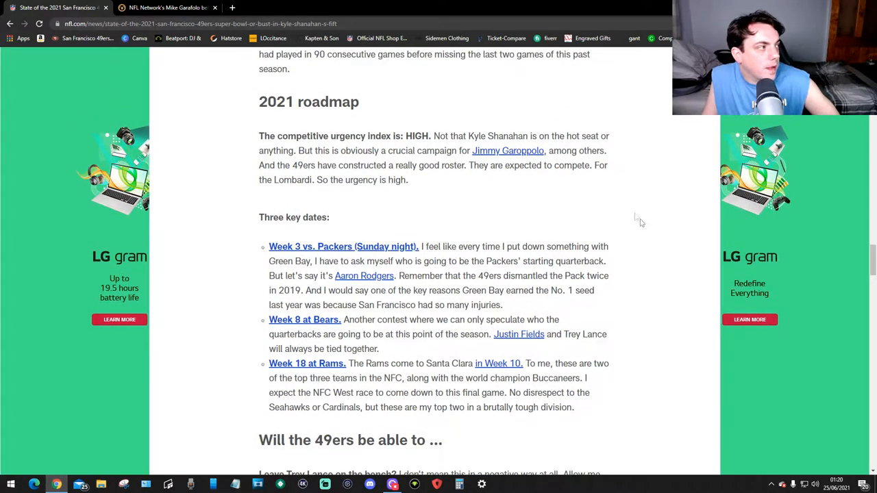
pyautogui.moveTo(659, 222)
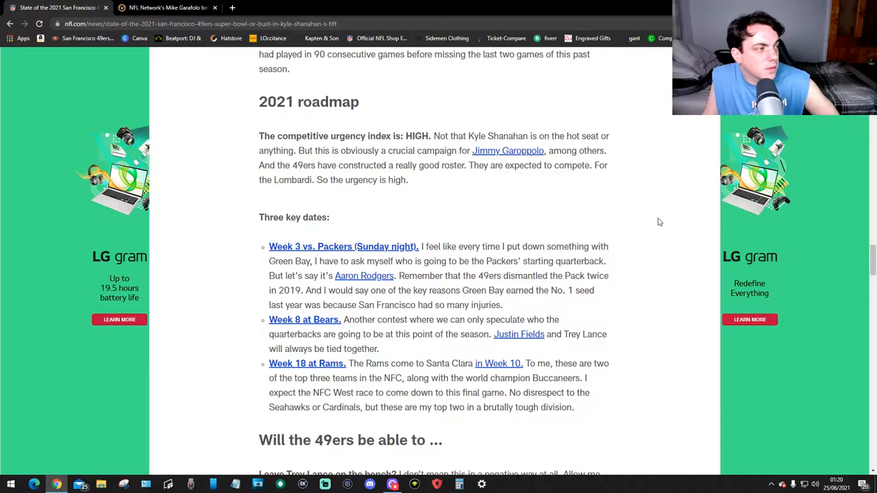
pyautogui.moveTo(578, 178)
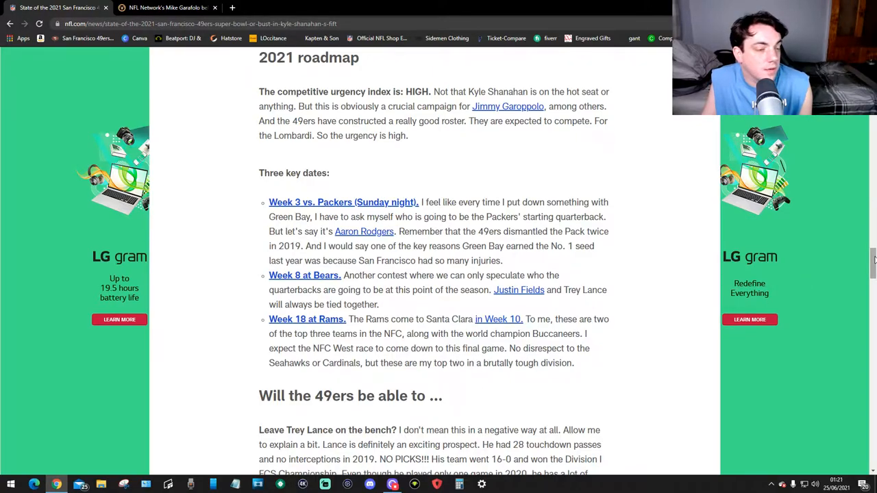
pyautogui.scroll(-3)
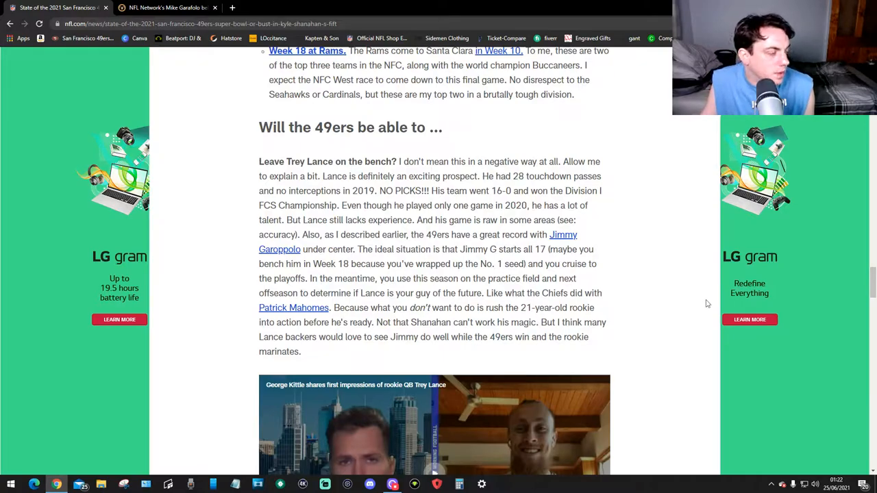
pyautogui.moveTo(523, 333)
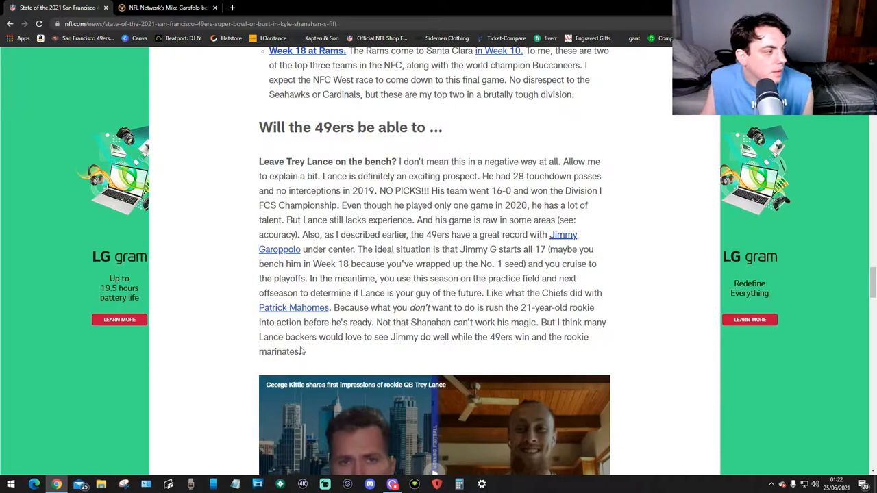
pyautogui.moveTo(433, 350)
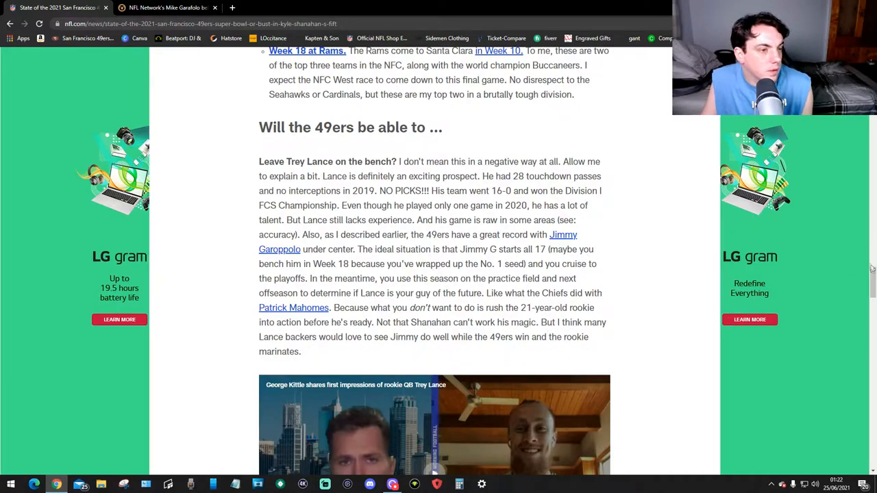
pyautogui.scroll(-3)
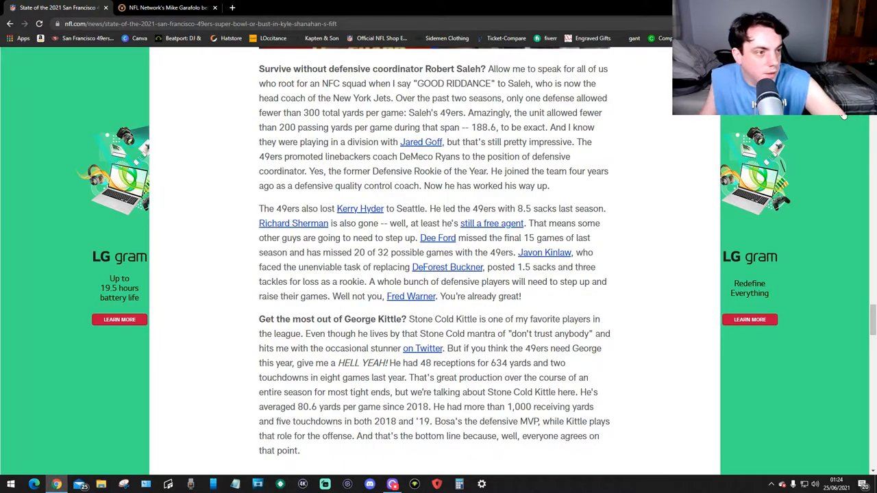
pyautogui.scroll(-3)
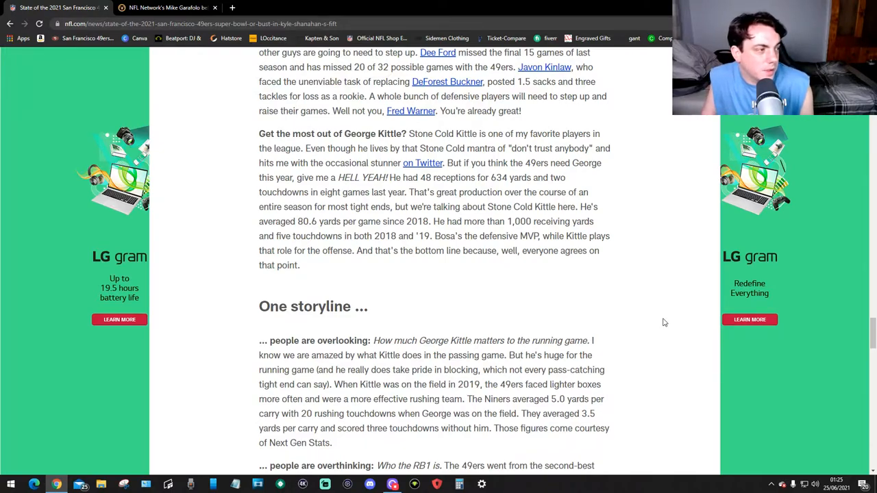
pyautogui.scroll(-3)
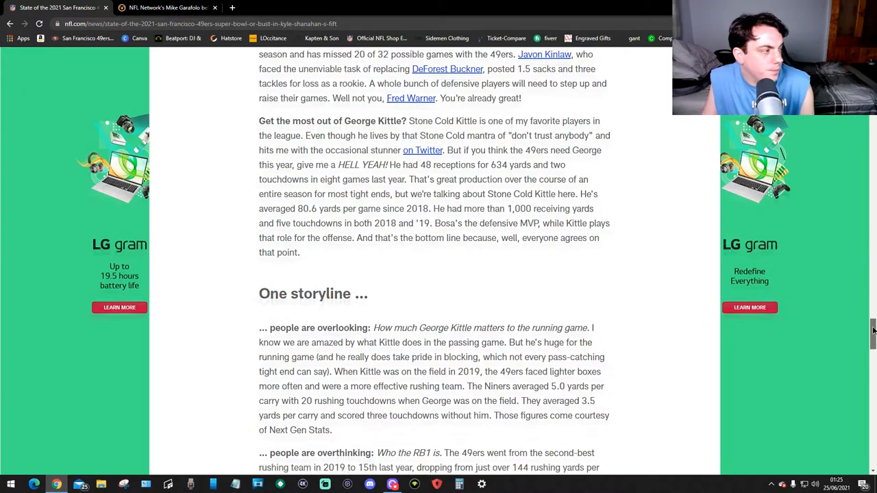
pyautogui.scroll(-3)
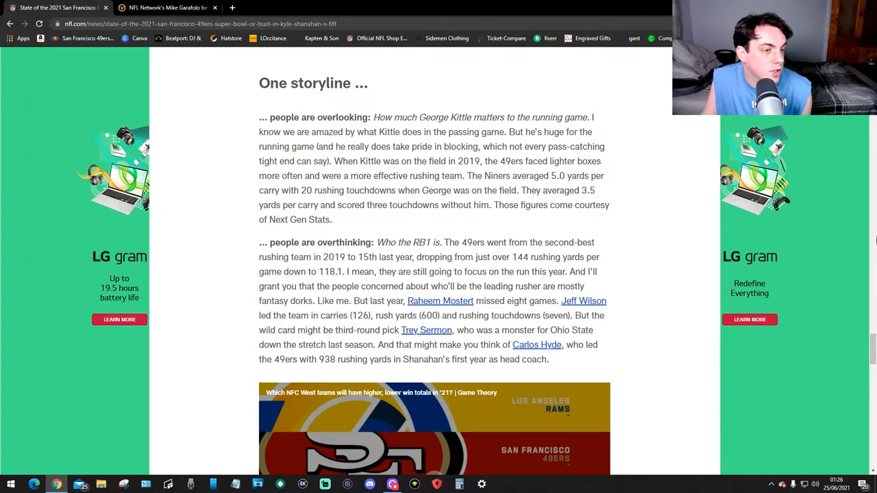
pyautogui.scroll(-3)
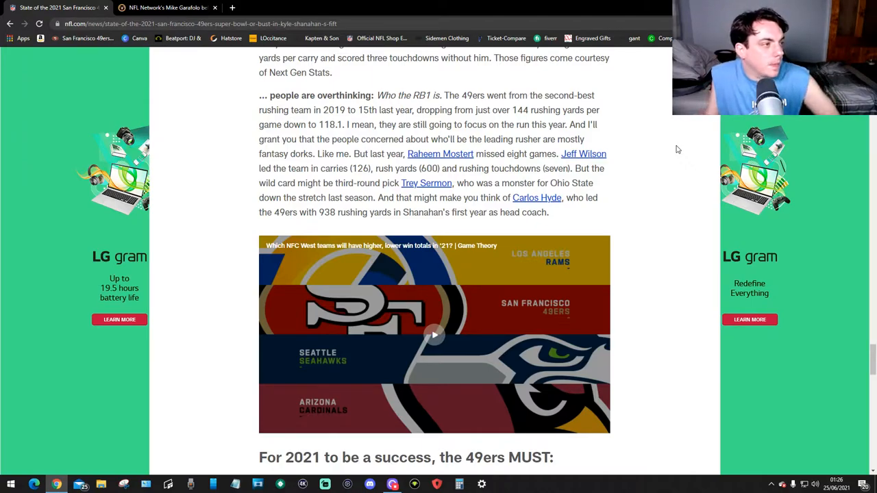
pyautogui.moveTo(674, 202)
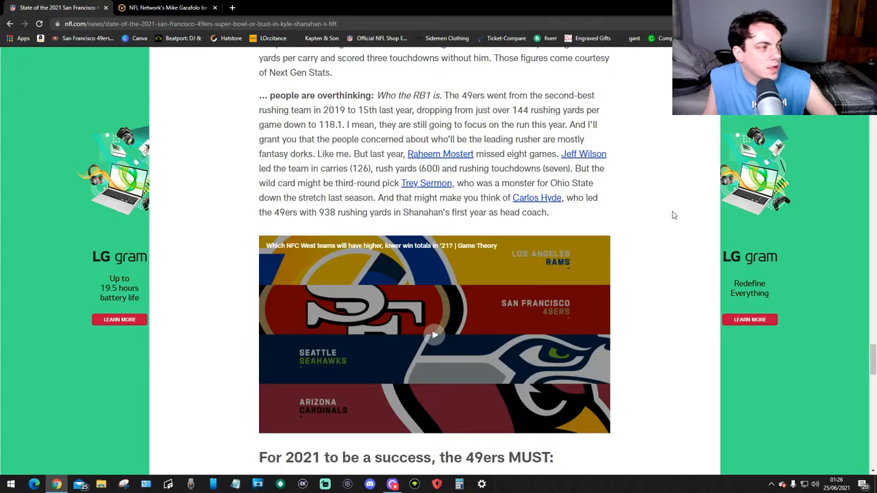
pyautogui.scroll(-3)
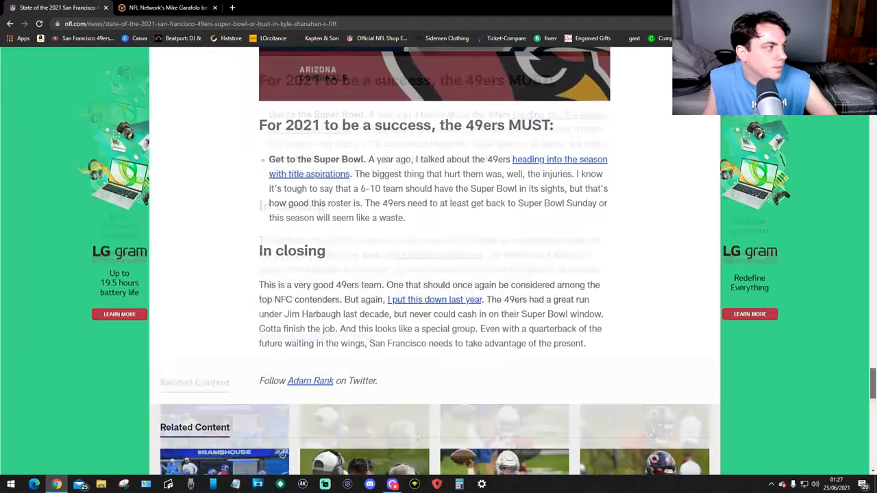
pyautogui.scroll(-3)
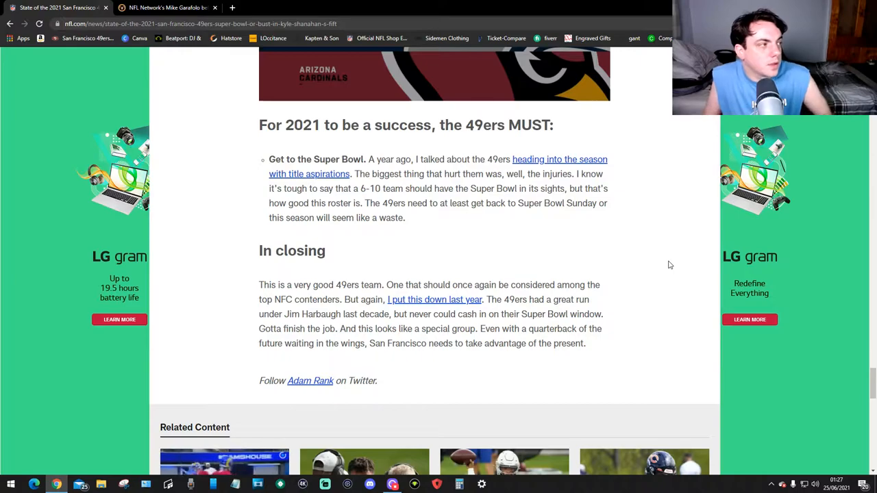